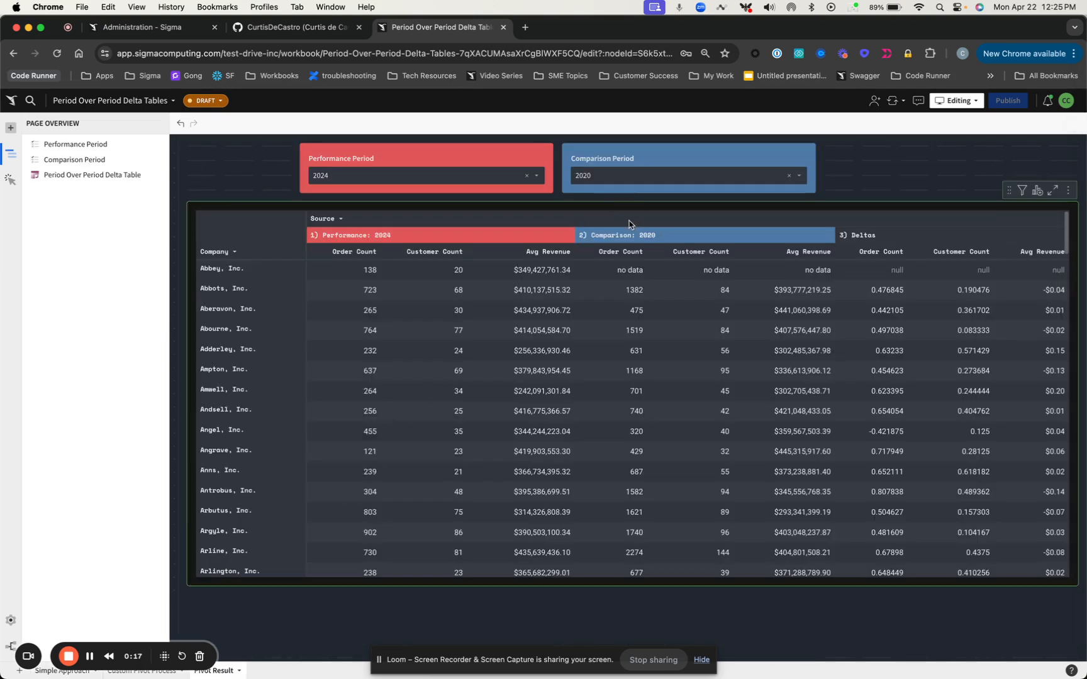
mouse_move(492, 218)
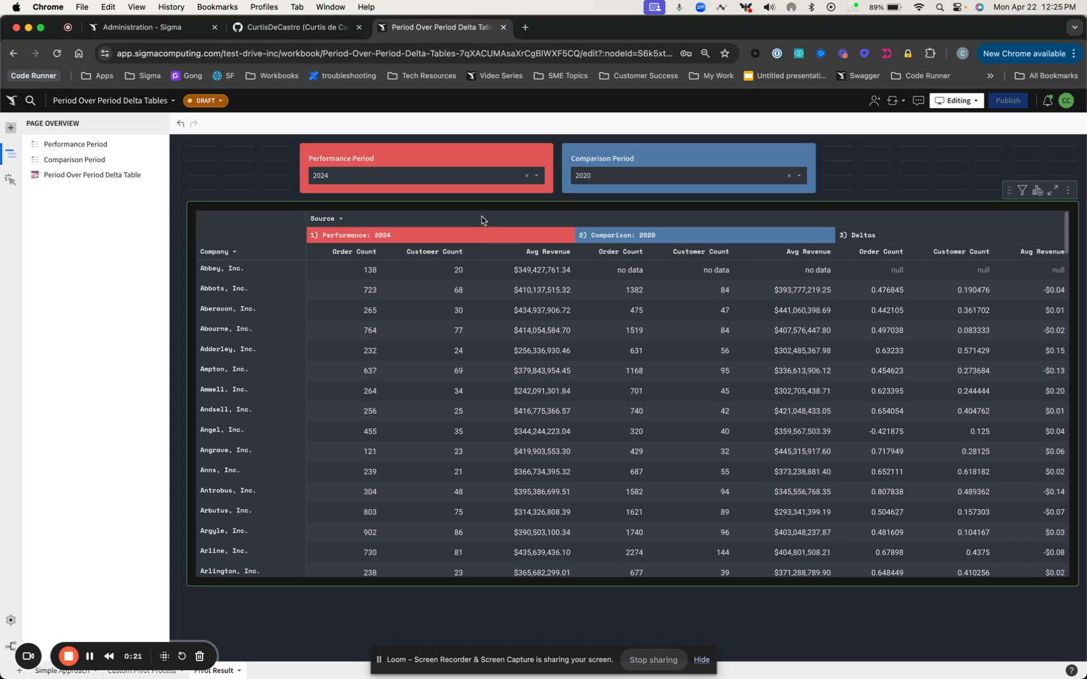
mouse_move(476, 247)
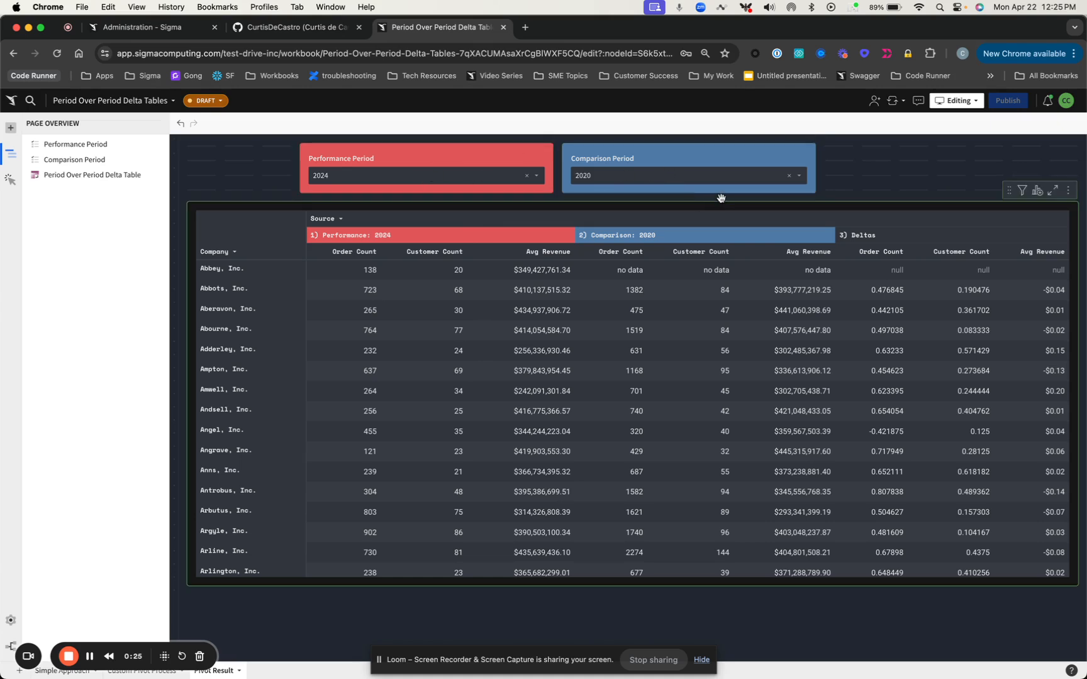
mouse_move(915, 256)
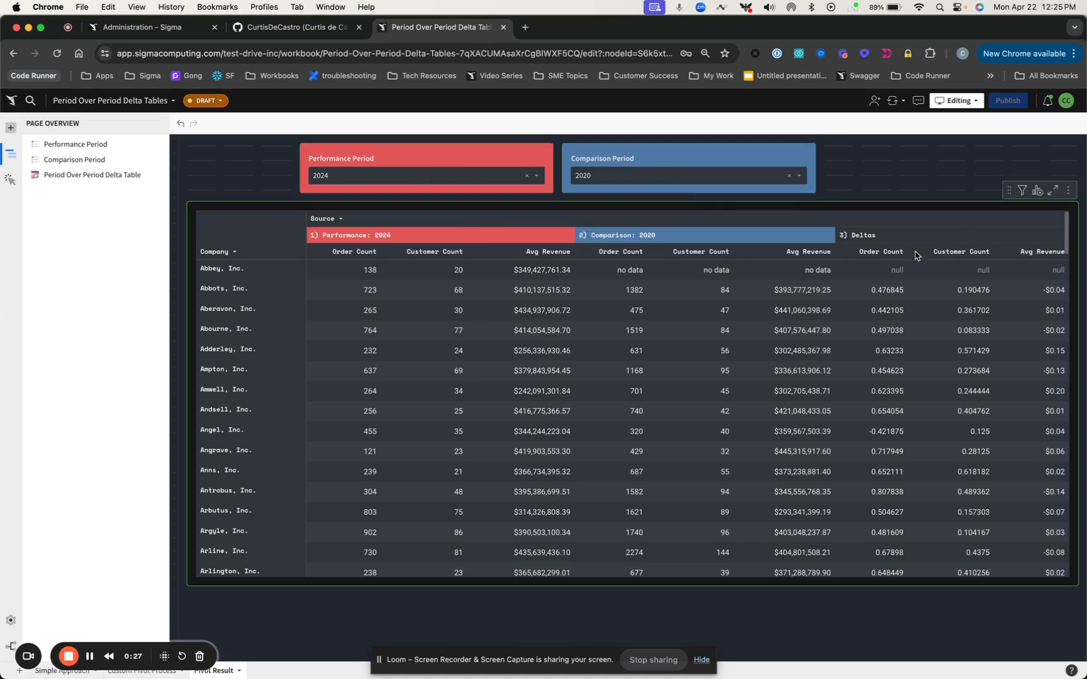
mouse_move(443, 241)
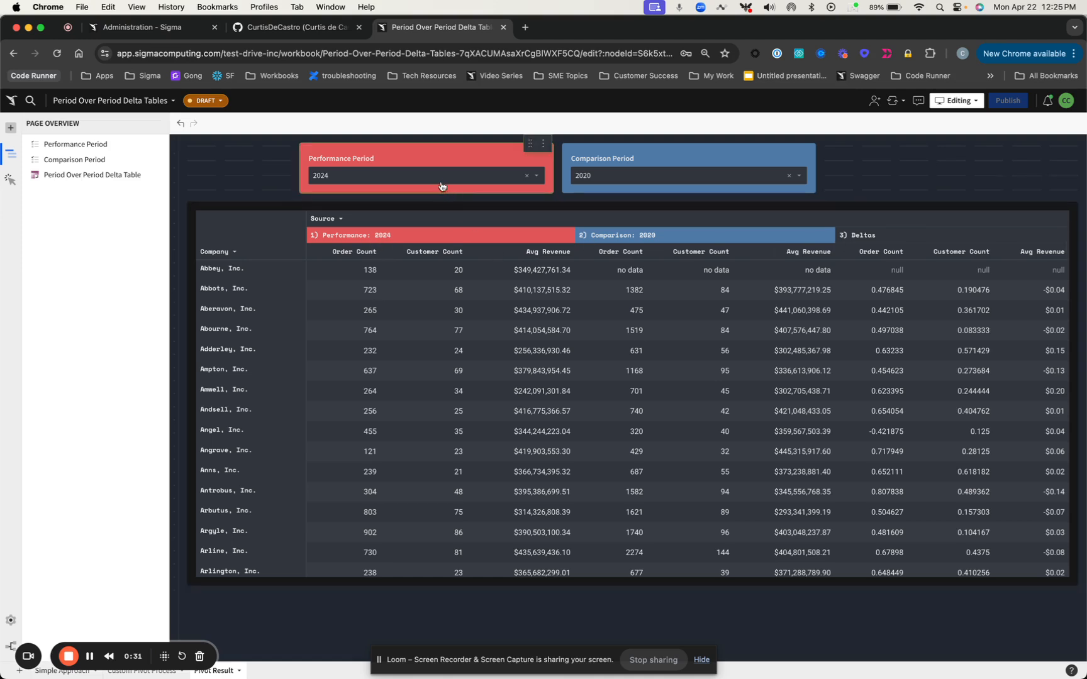
Set the Performance Period control to 2023 and scroll down to the recalculated deltas
click(426, 176)
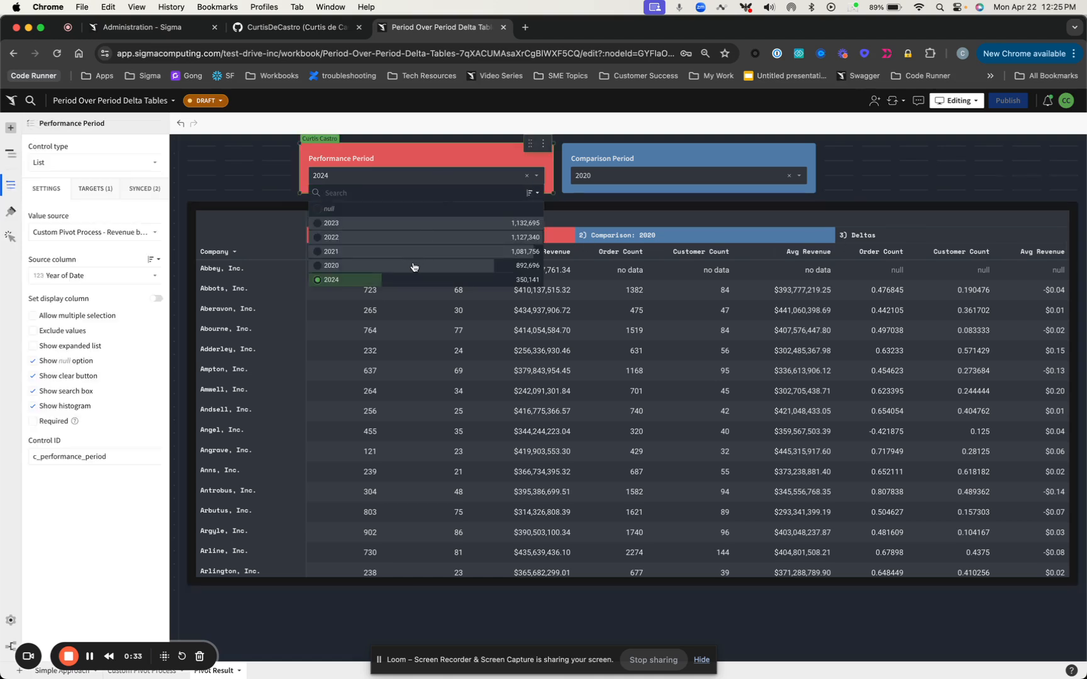
click(331, 223)
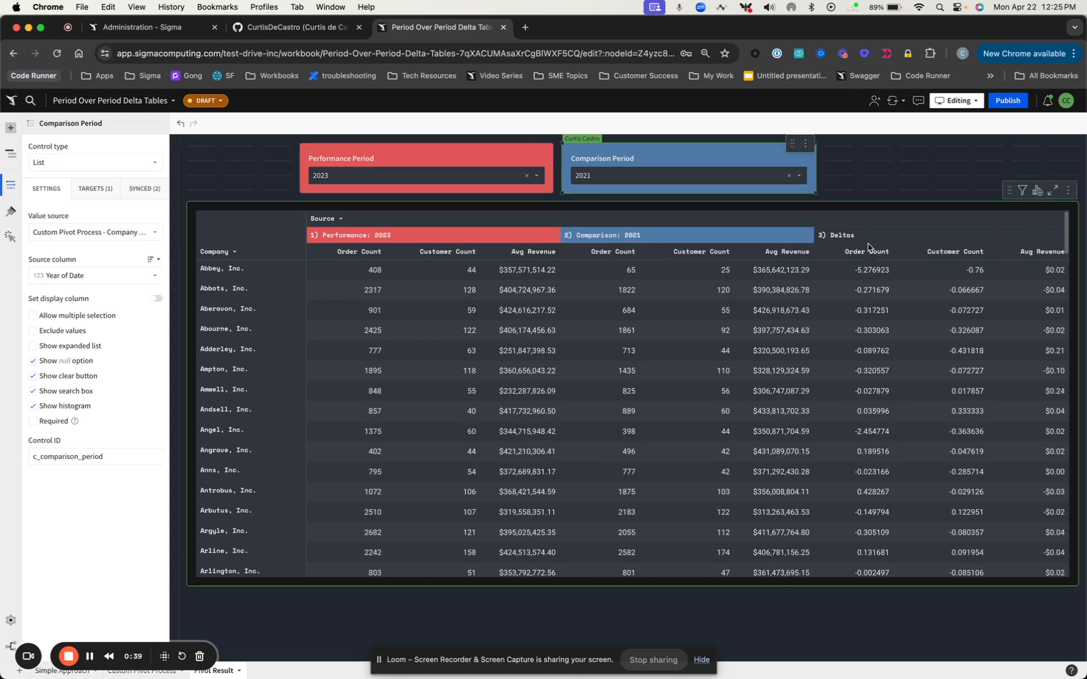
mouse_move(862, 294)
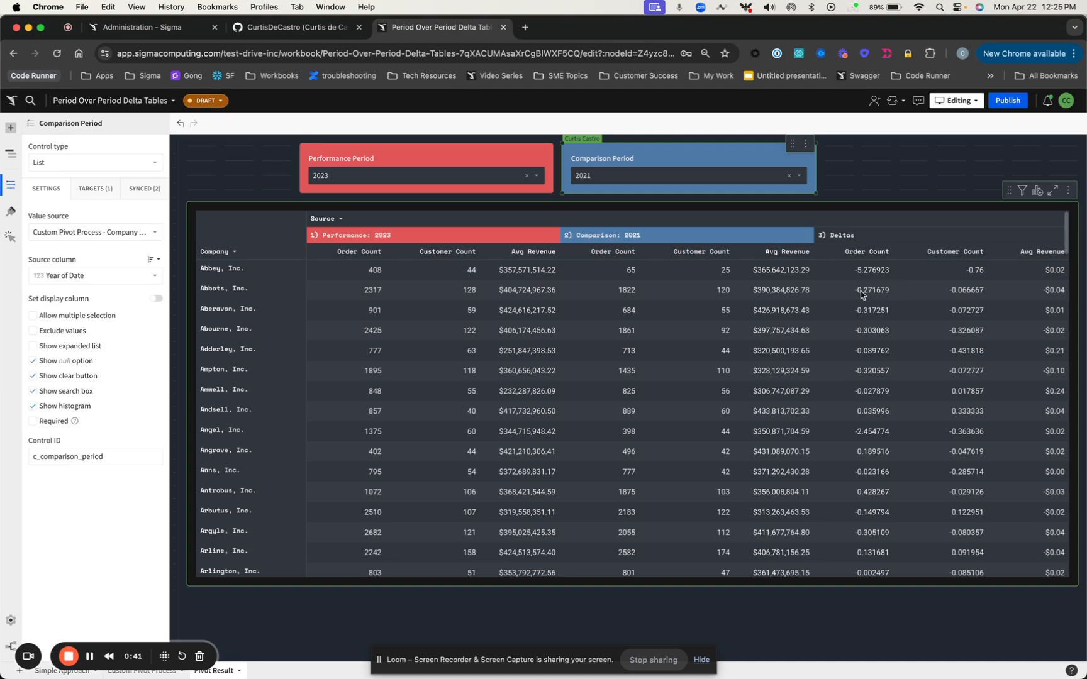
mouse_move(922, 305)
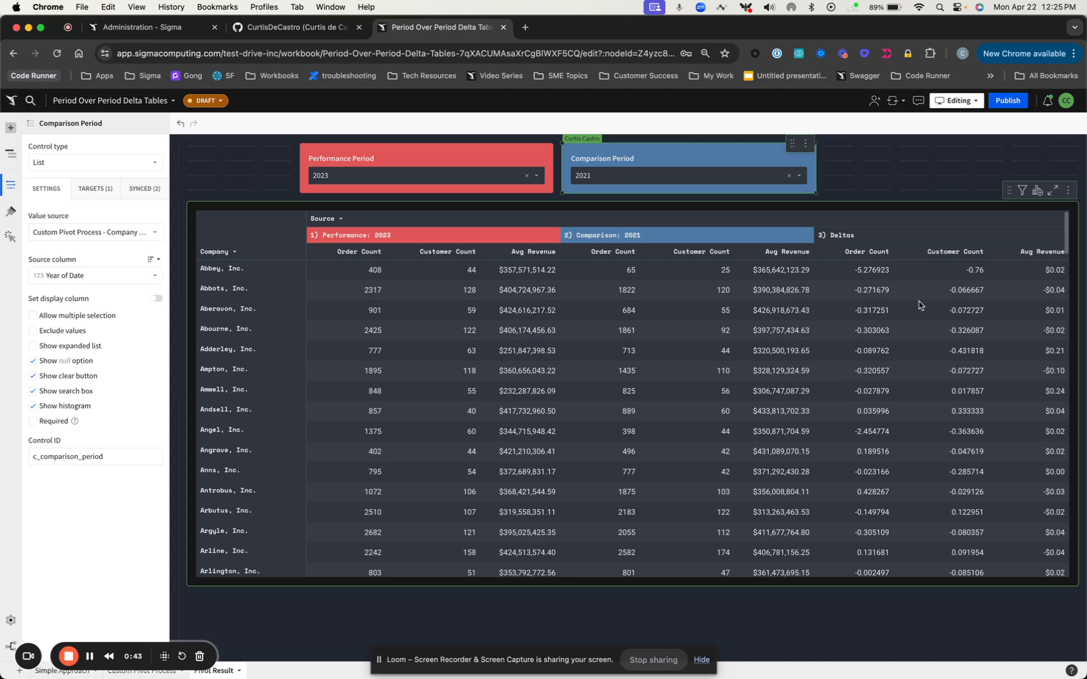
scroll(down, 3)
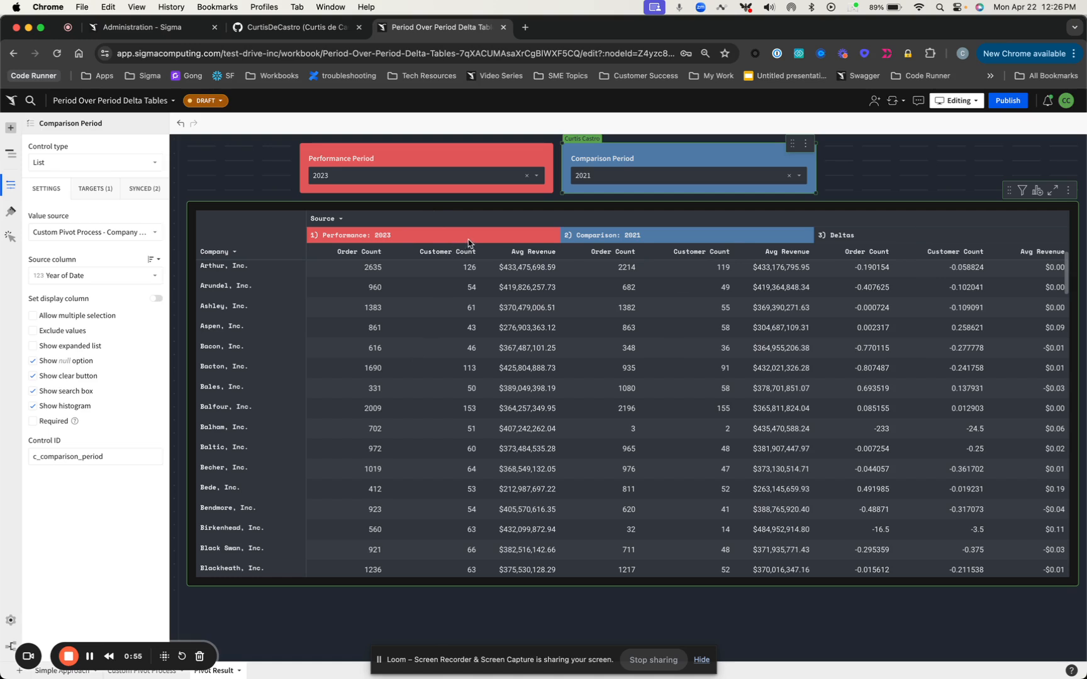
mouse_move(492, 307)
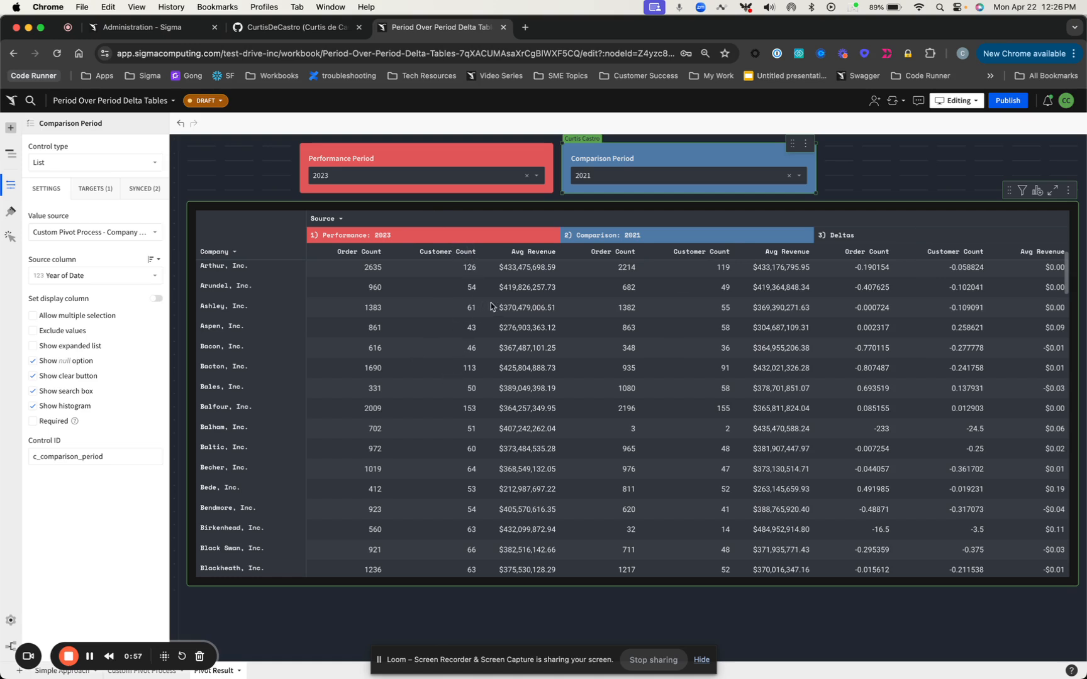
mouse_move(563, 420)
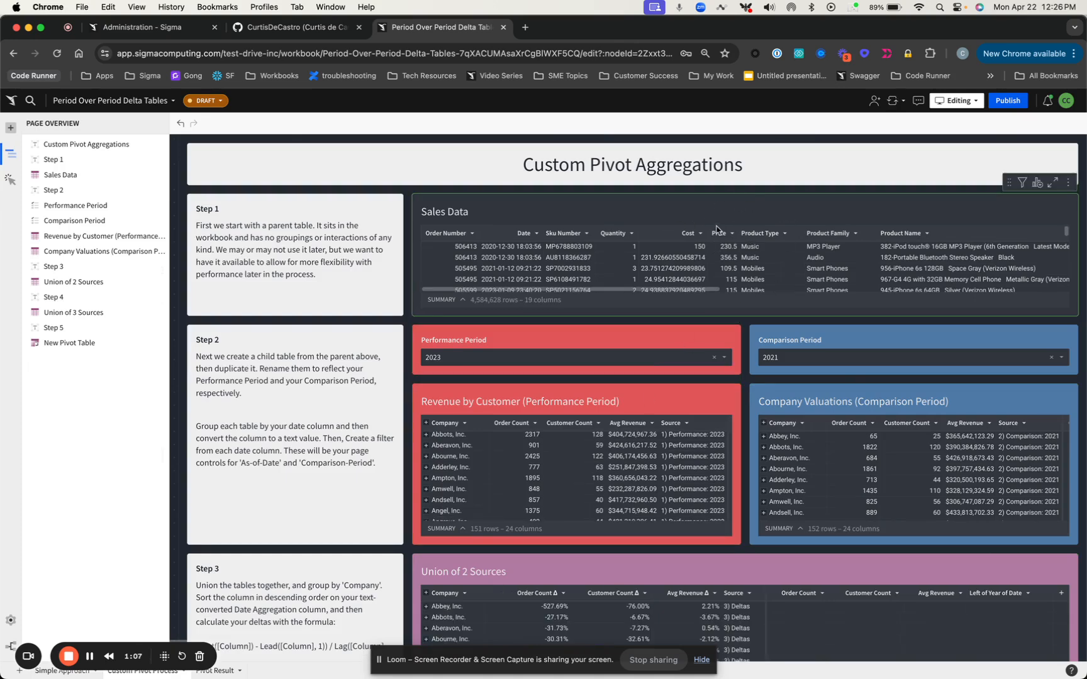
Scroll through Steps 1–3 of the Custom Pivot Aggregations walkthrough to the Order Count delta formula
scroll(down, 3)
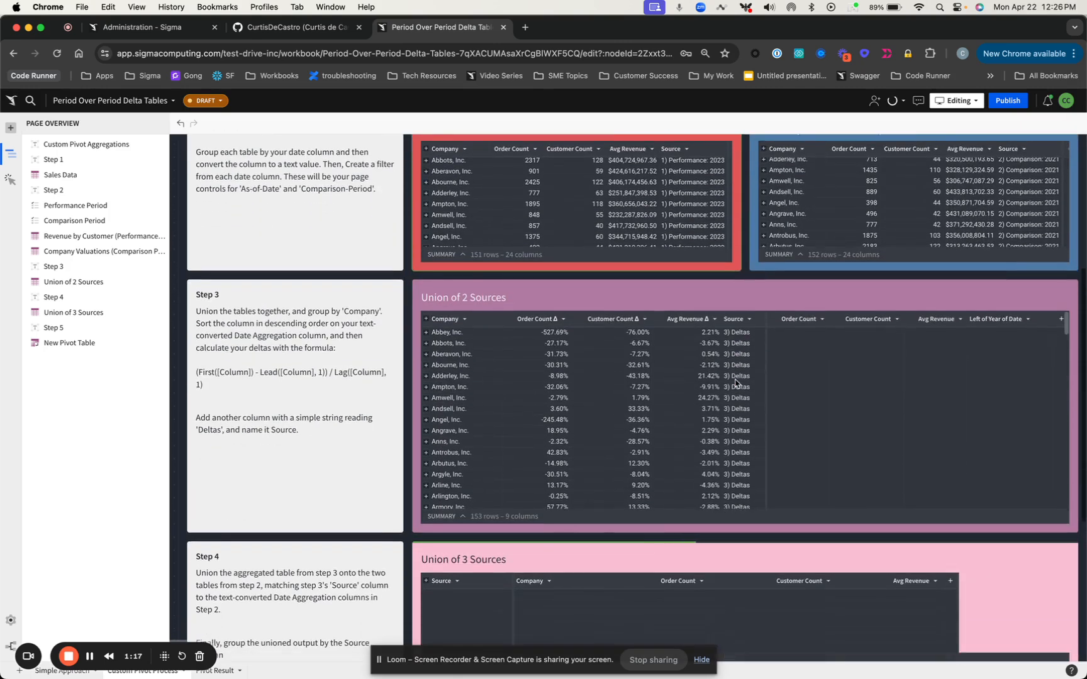
scroll(down, 3)
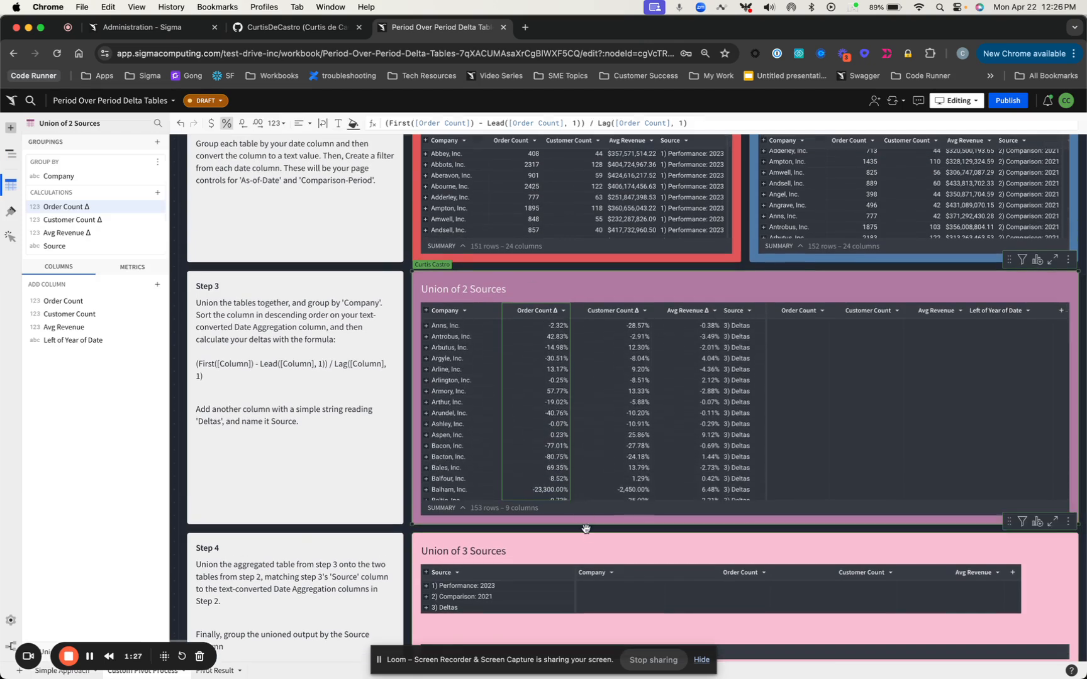
Scroll through the Custom Pivot Process page on the way to the Simple Approach dashboard
scroll(down, 3)
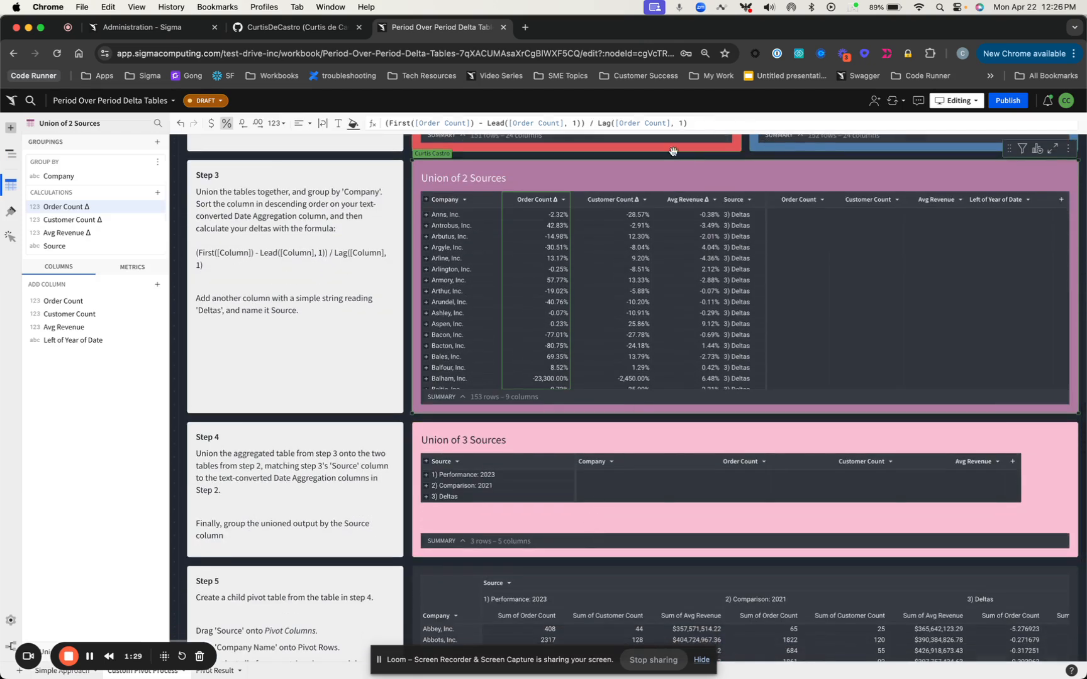
scroll(down, 3)
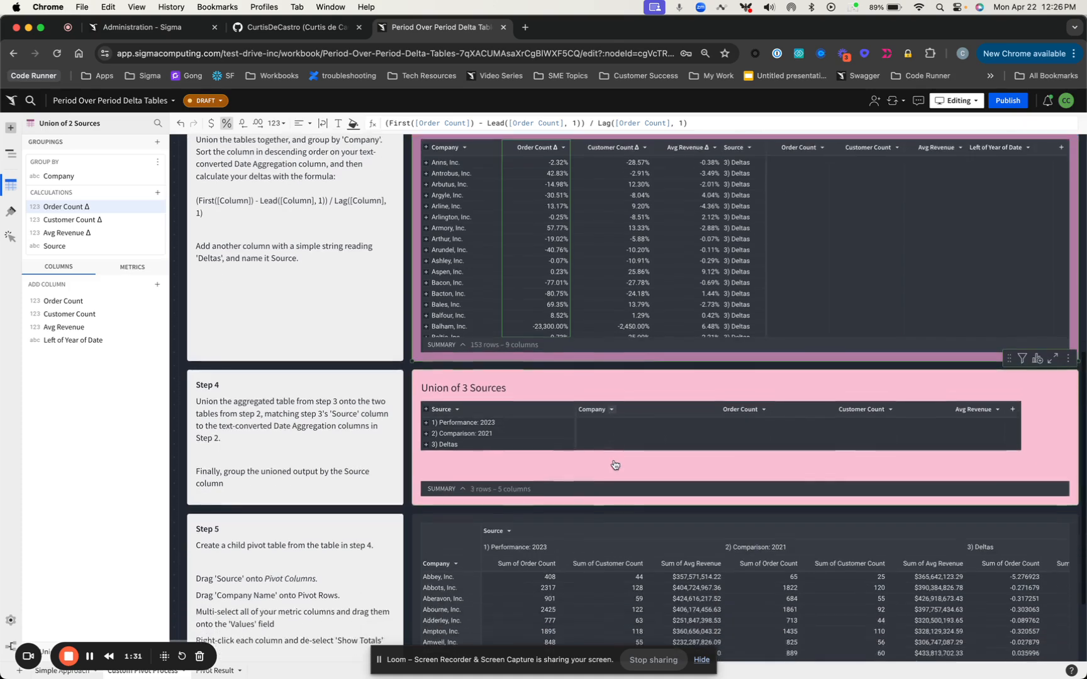
scroll(down, 3)
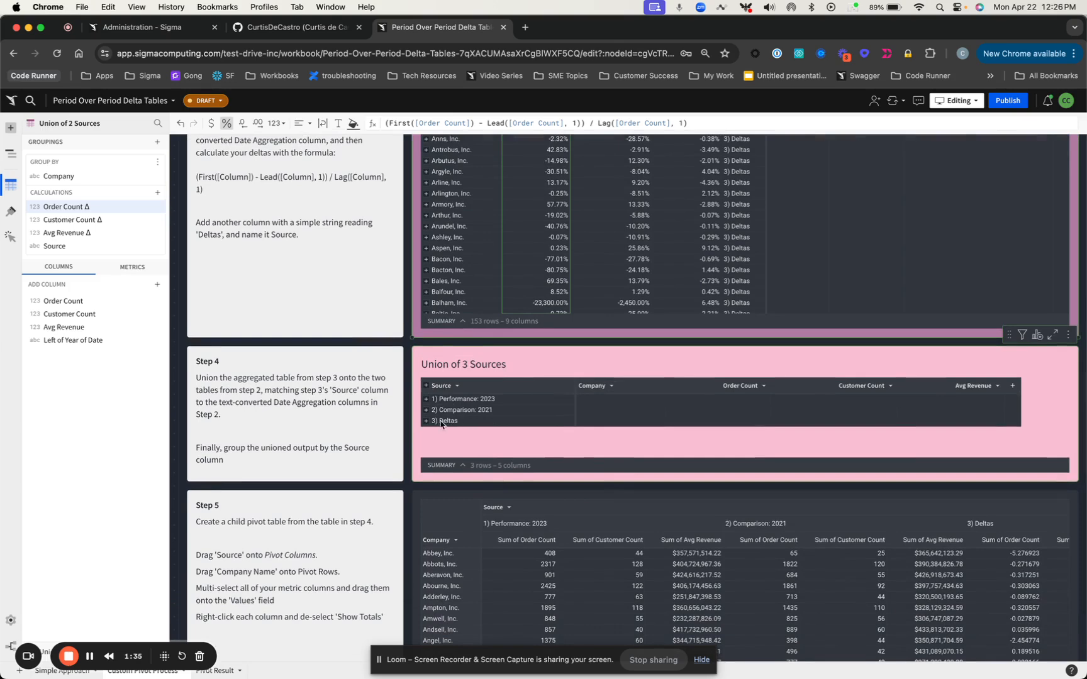
scroll(down, 3)
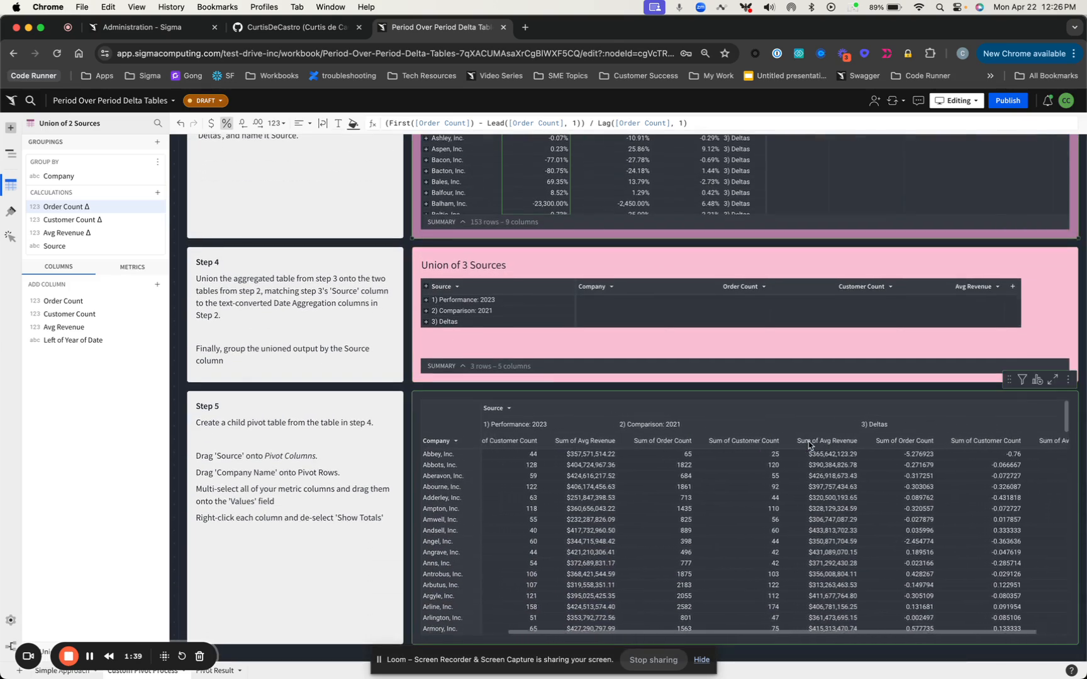
scroll(down, 3)
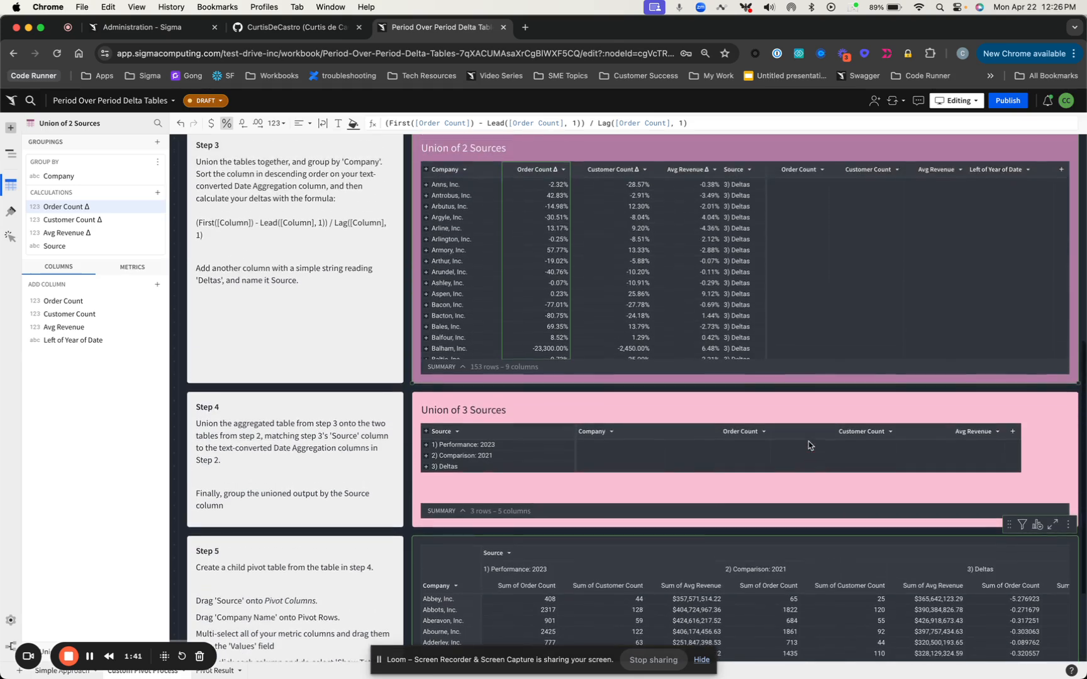
scroll(down, 3)
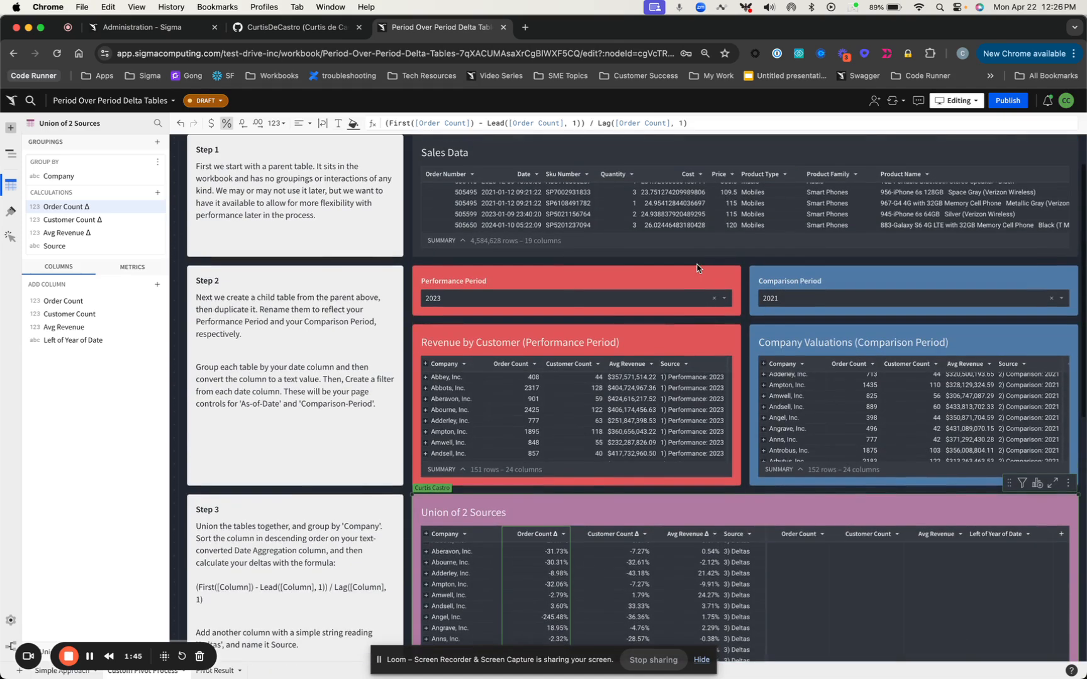
scroll(down, 3)
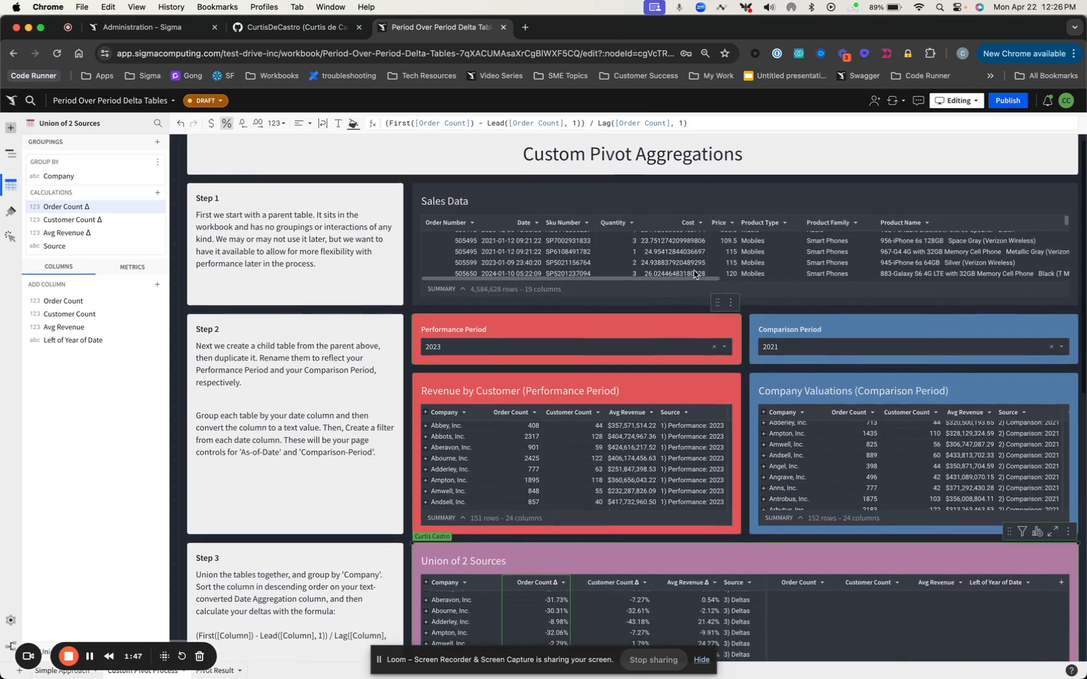
scroll(down, 3)
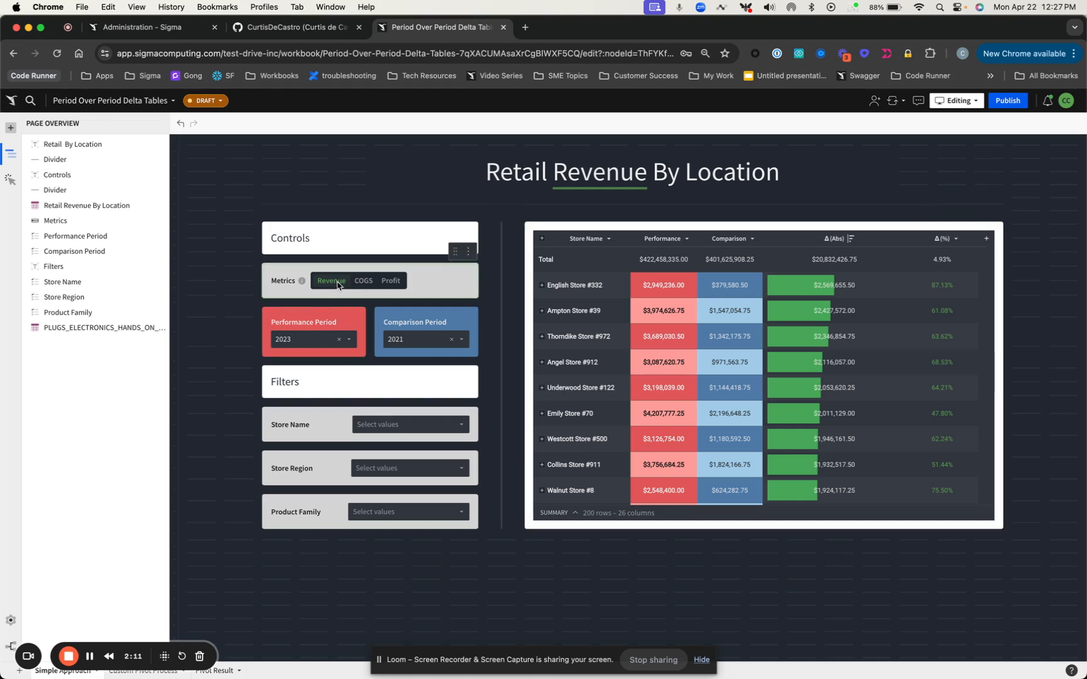
Switch the Metrics control to COGS, then Profit, and scroll to the underlying data table
click(362, 281)
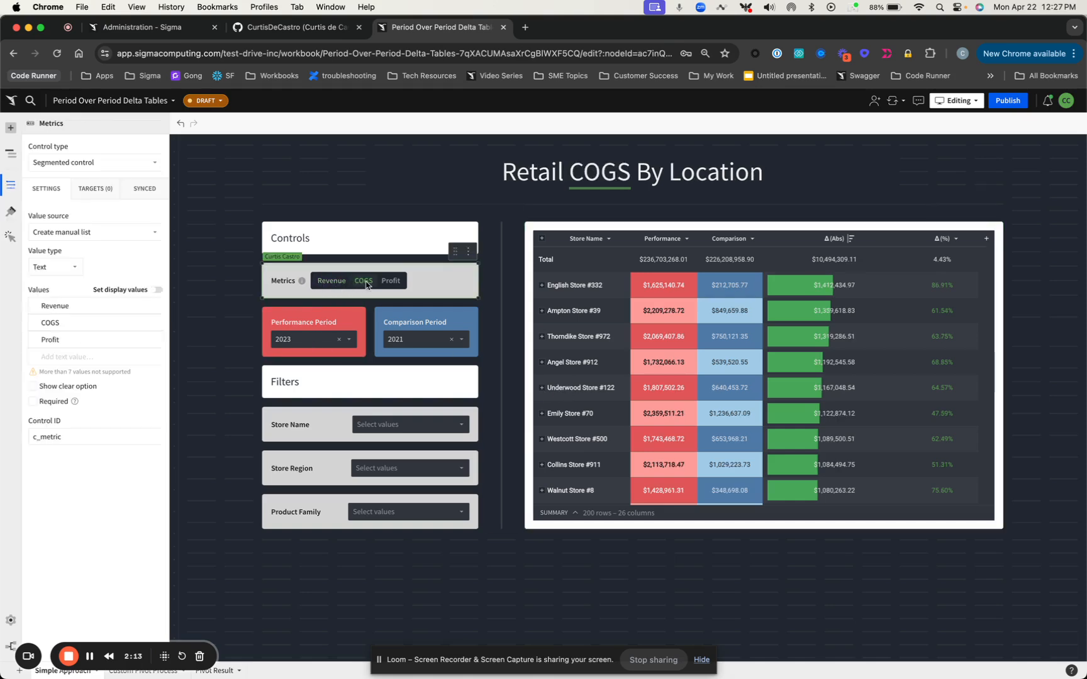
click(390, 280)
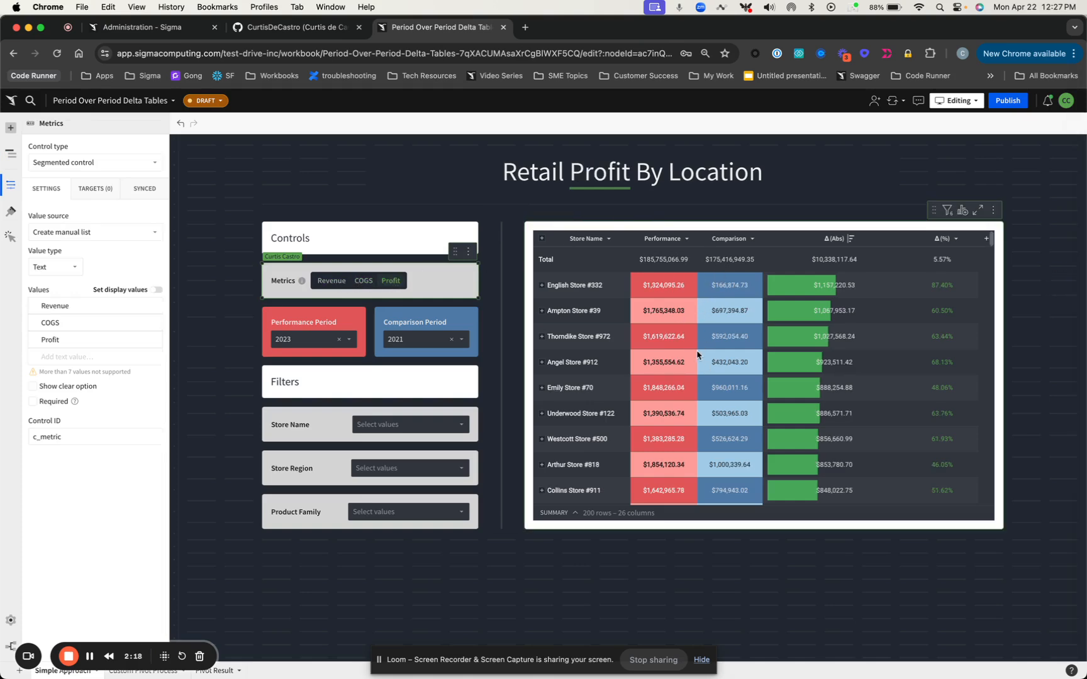
scroll(down, 3)
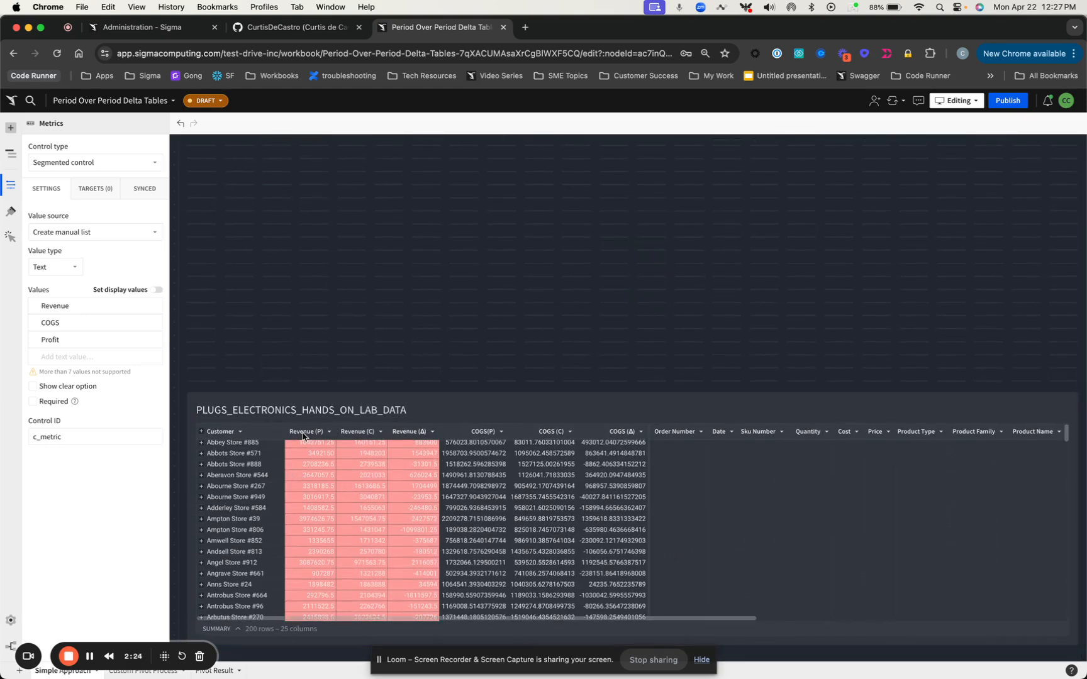
Select the Revenue (P) column to view its SumIf formula for the performance-period year
click(306, 431)
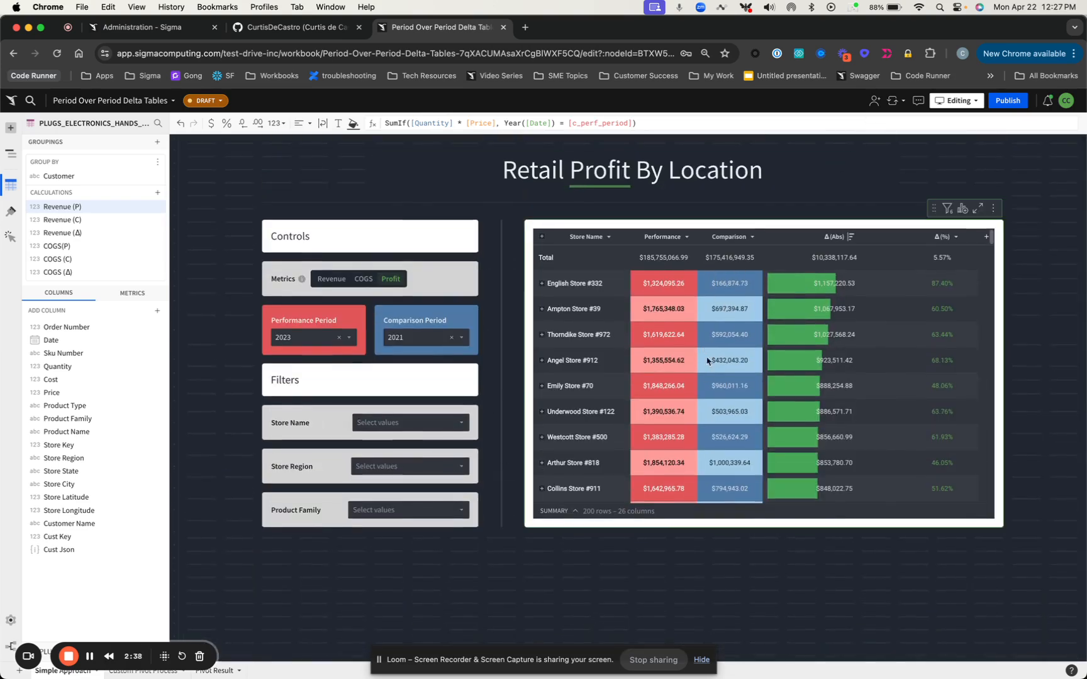
Scroll through more store rows in the location table and back up
scroll(down, 3)
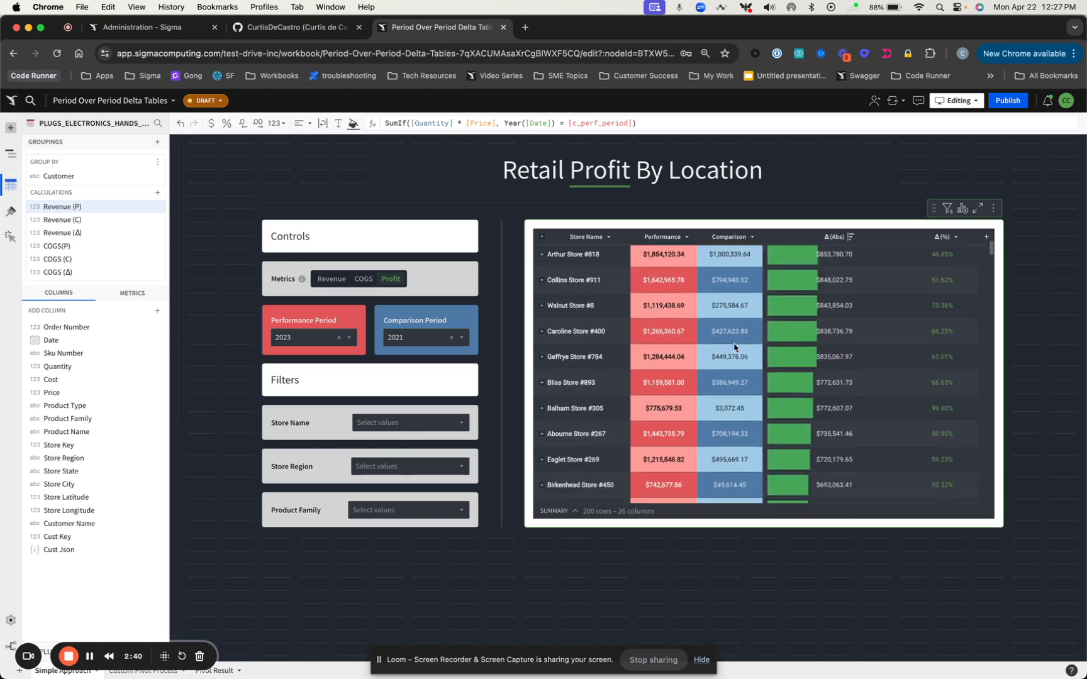
scroll(down, 3)
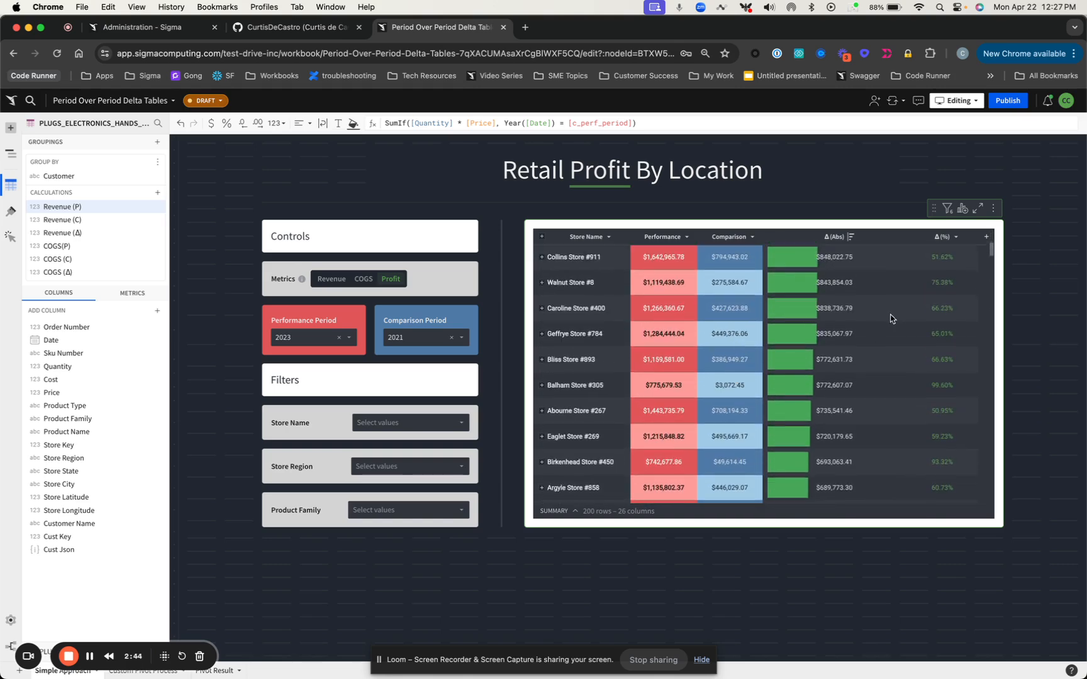
mouse_move(921, 259)
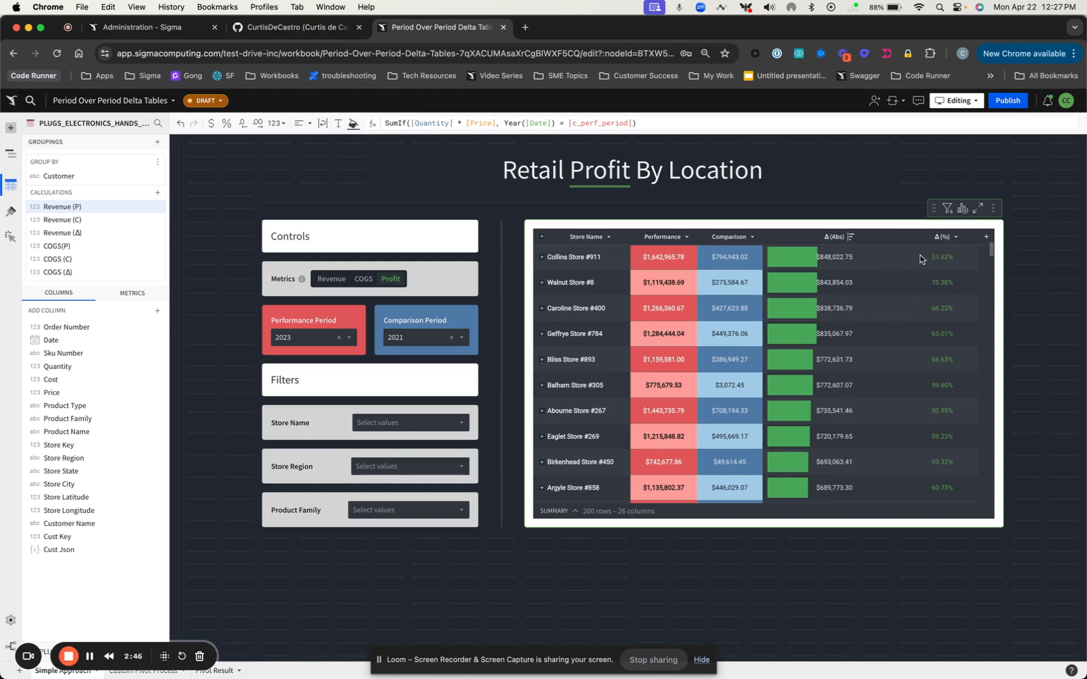
mouse_move(936, 280)
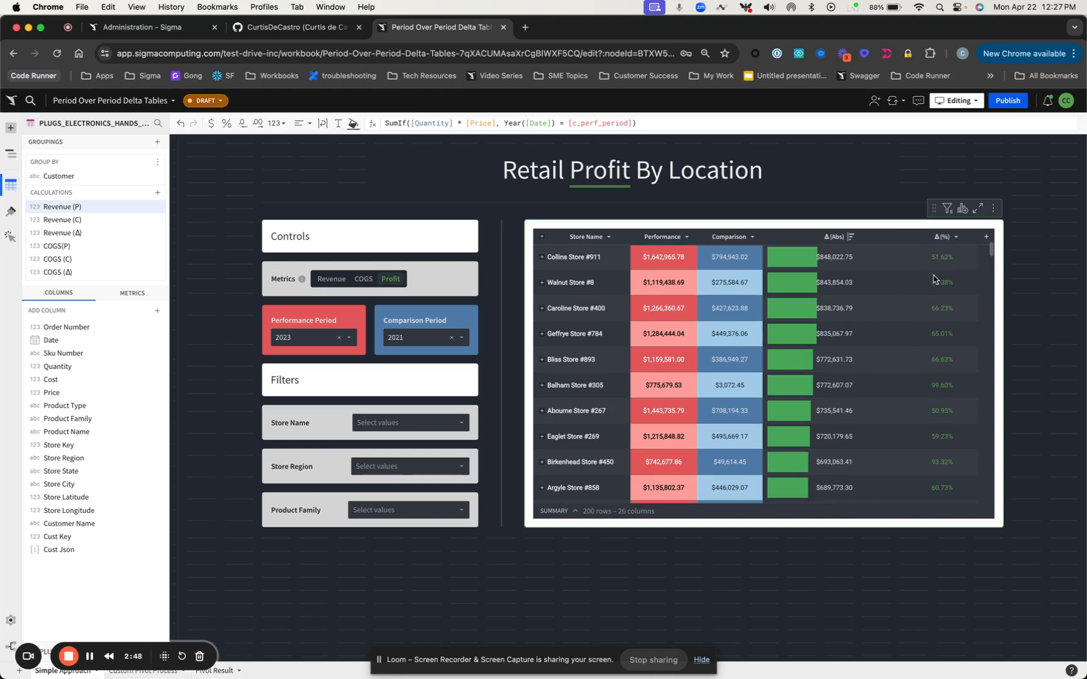
scroll(up, 3)
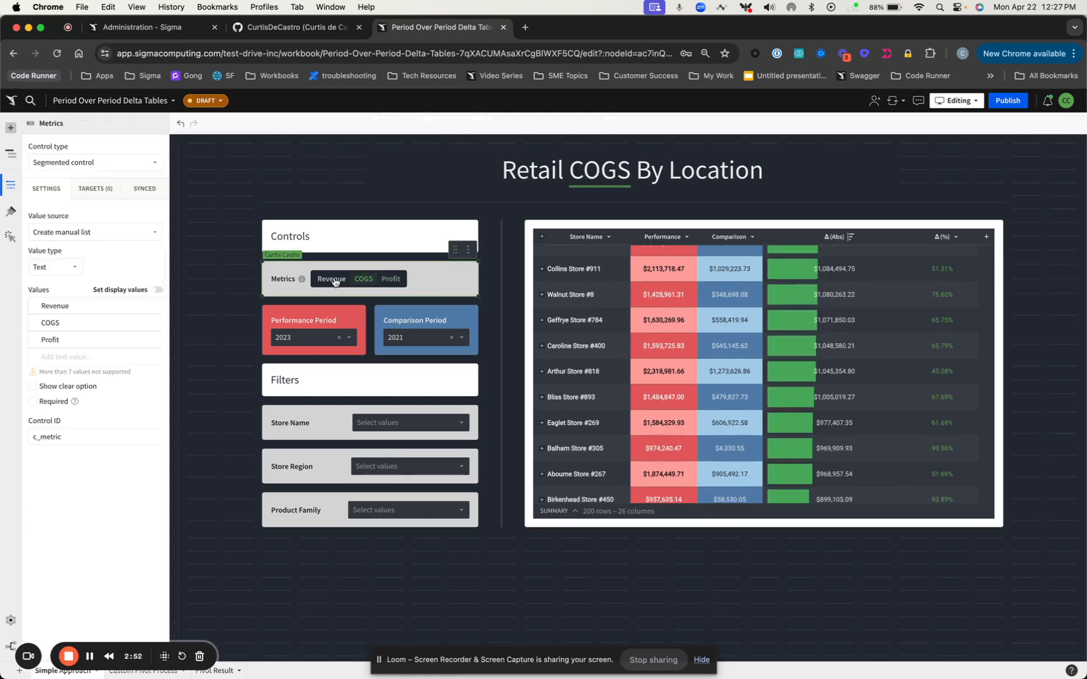
Set the Metrics control to Revenue to show Retail Revenue By Location, 2023 vs 2021
click(332, 279)
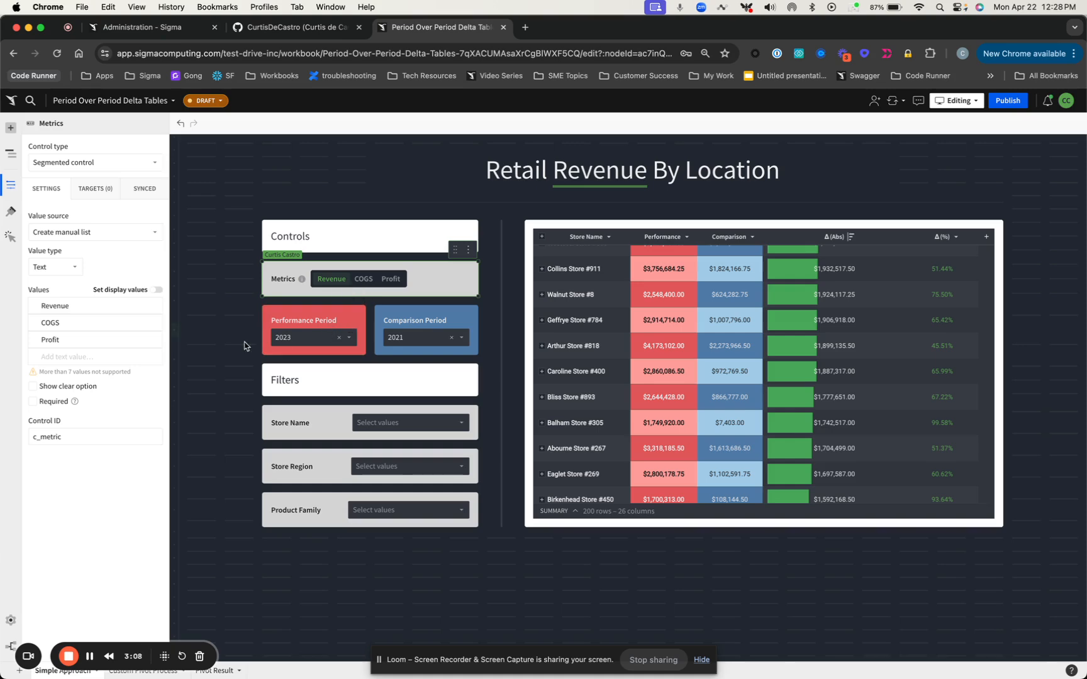
mouse_move(203, 587)
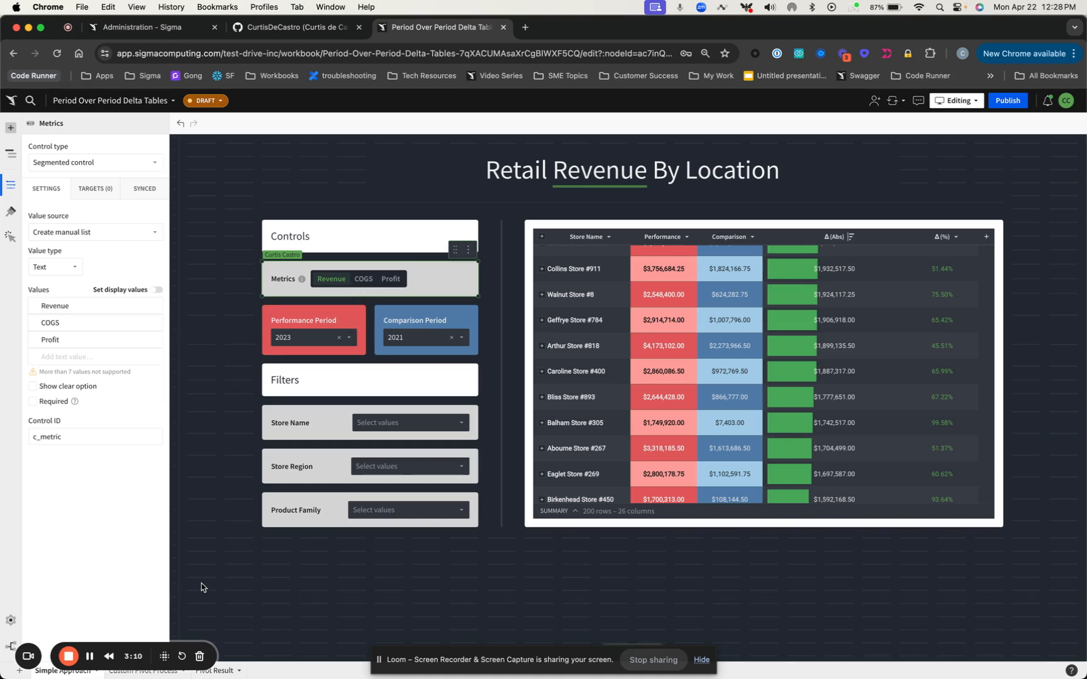